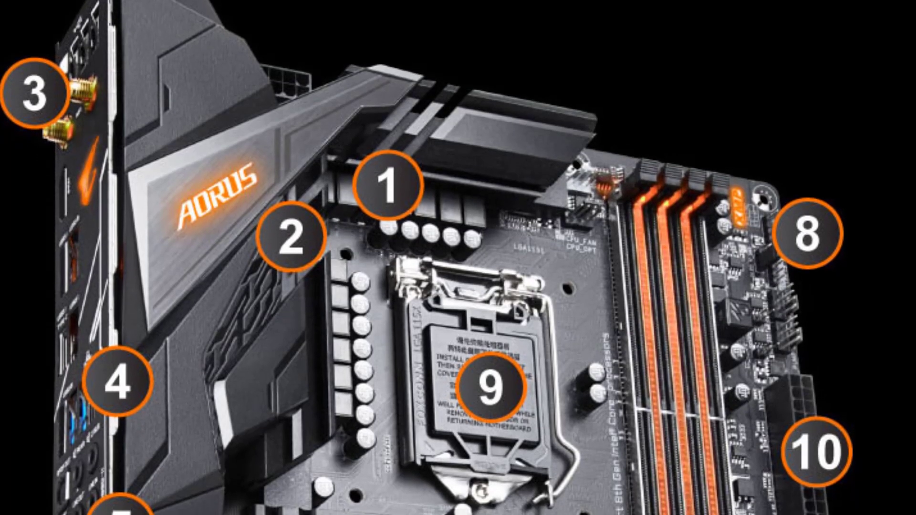
pyautogui.scroll(-3)
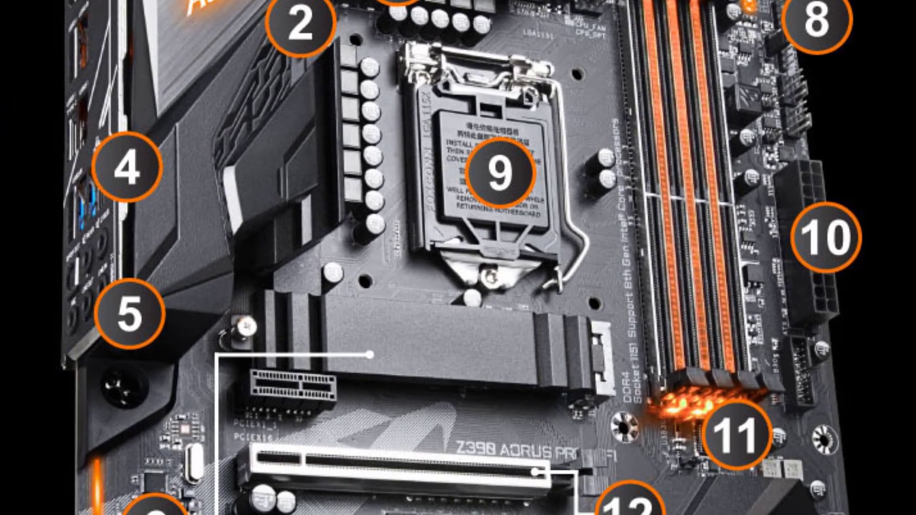